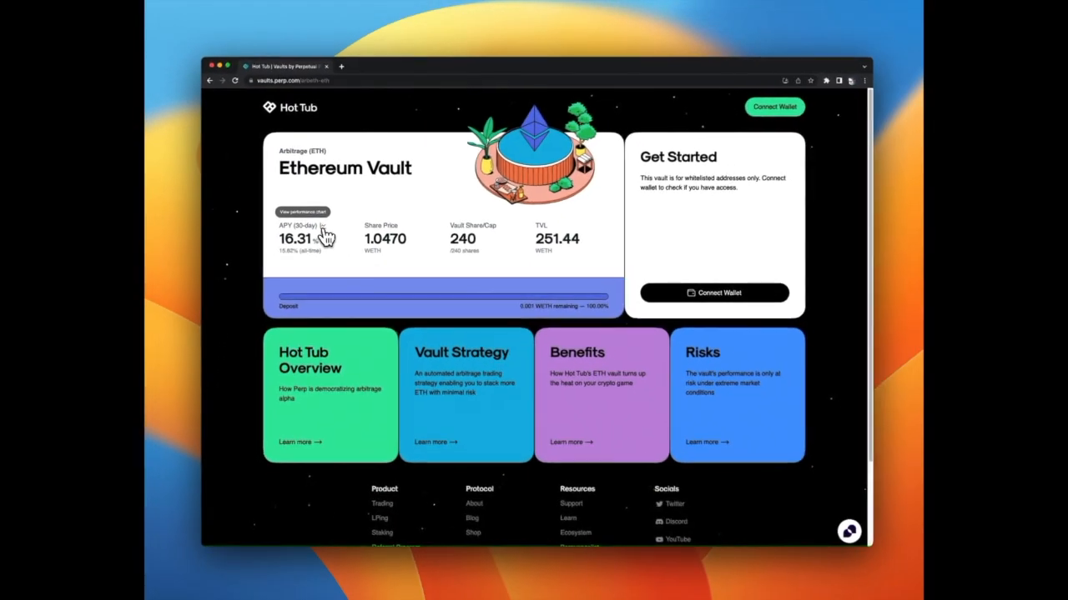
- Open the Ethereum Vault's 30-day APY performance chart from the chart icon
left_click(302, 211)
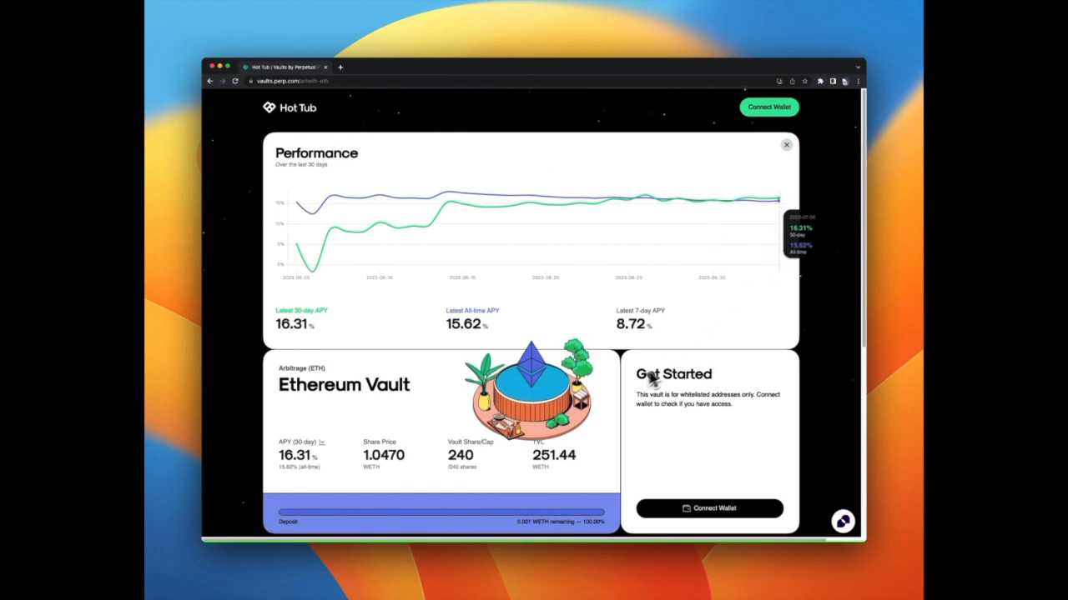
- Scroll down past the performance chart to the vault stats and info sections
scroll("down", 3)
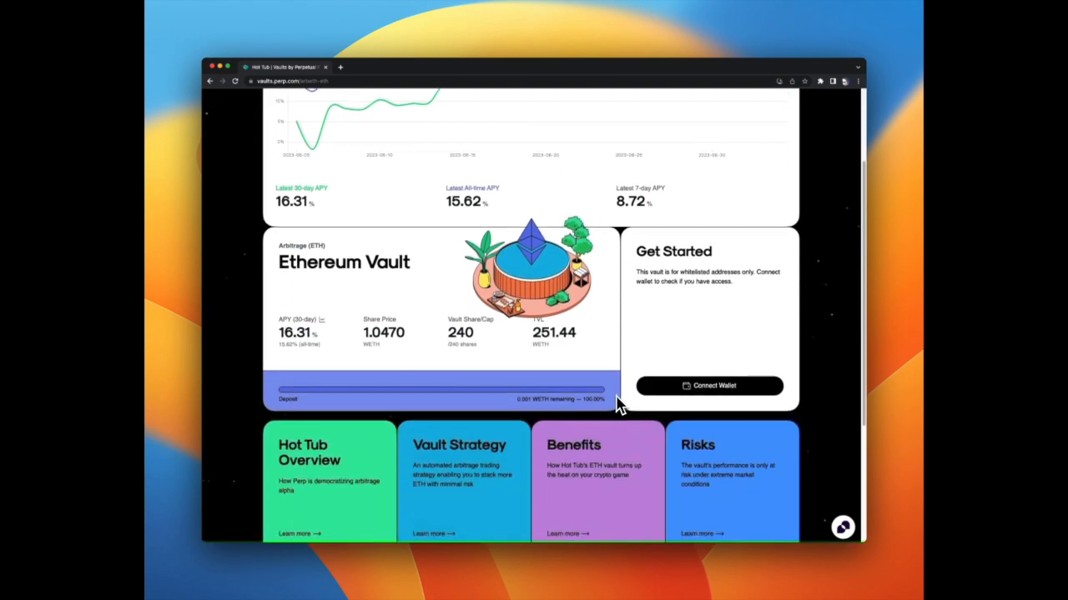
mouse_move(617, 405)
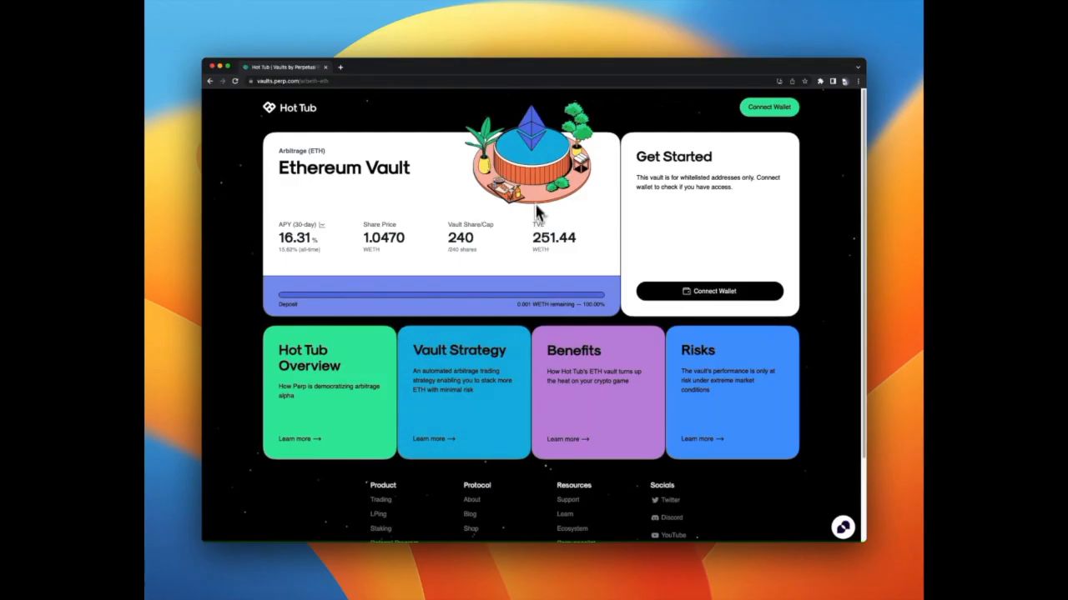
mouse_move(538, 184)
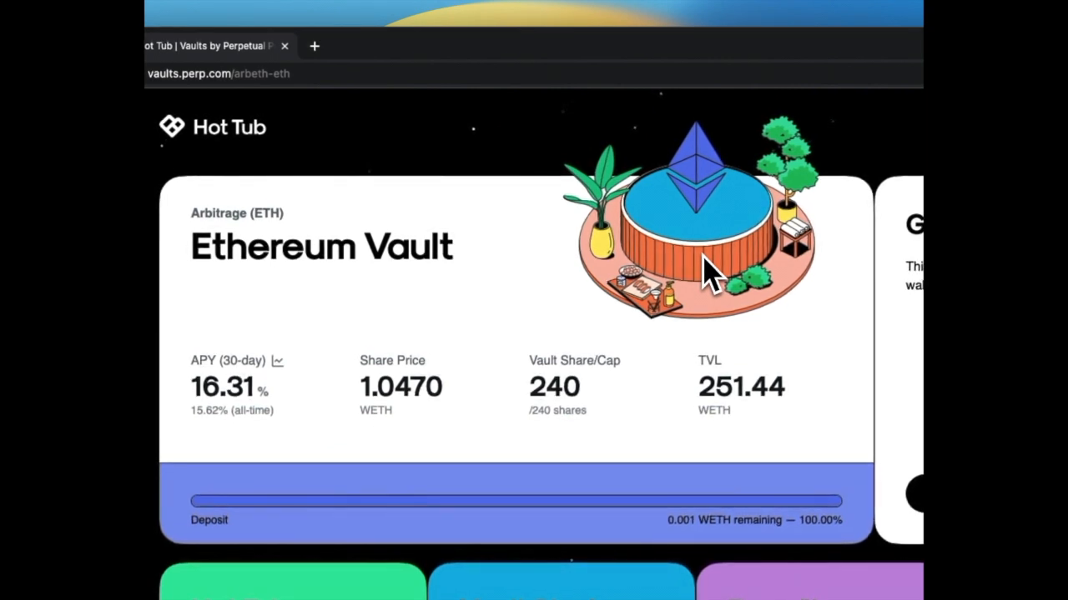
mouse_move(692, 284)
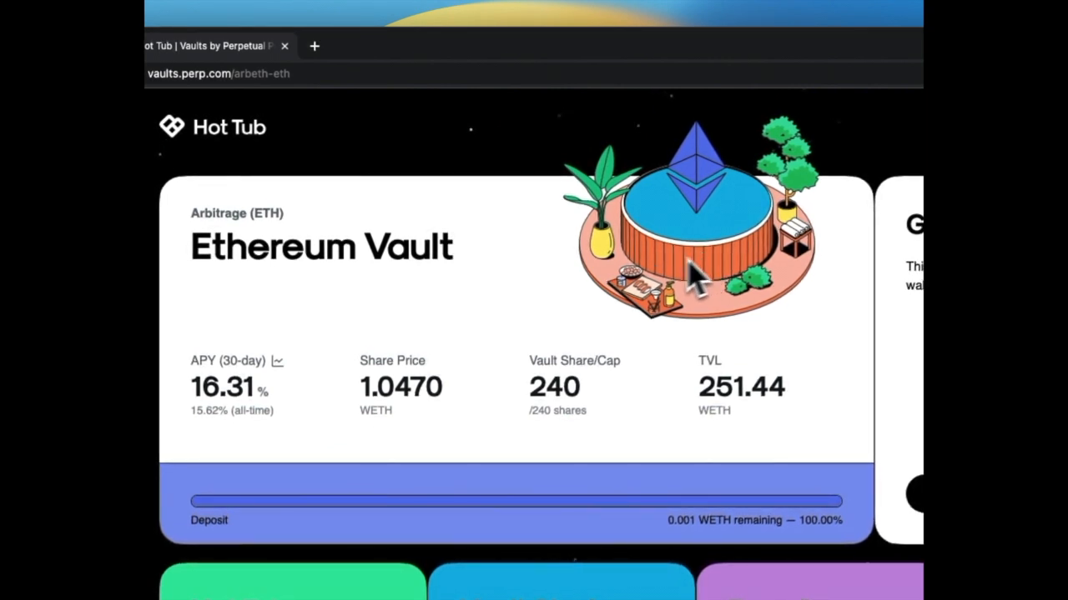